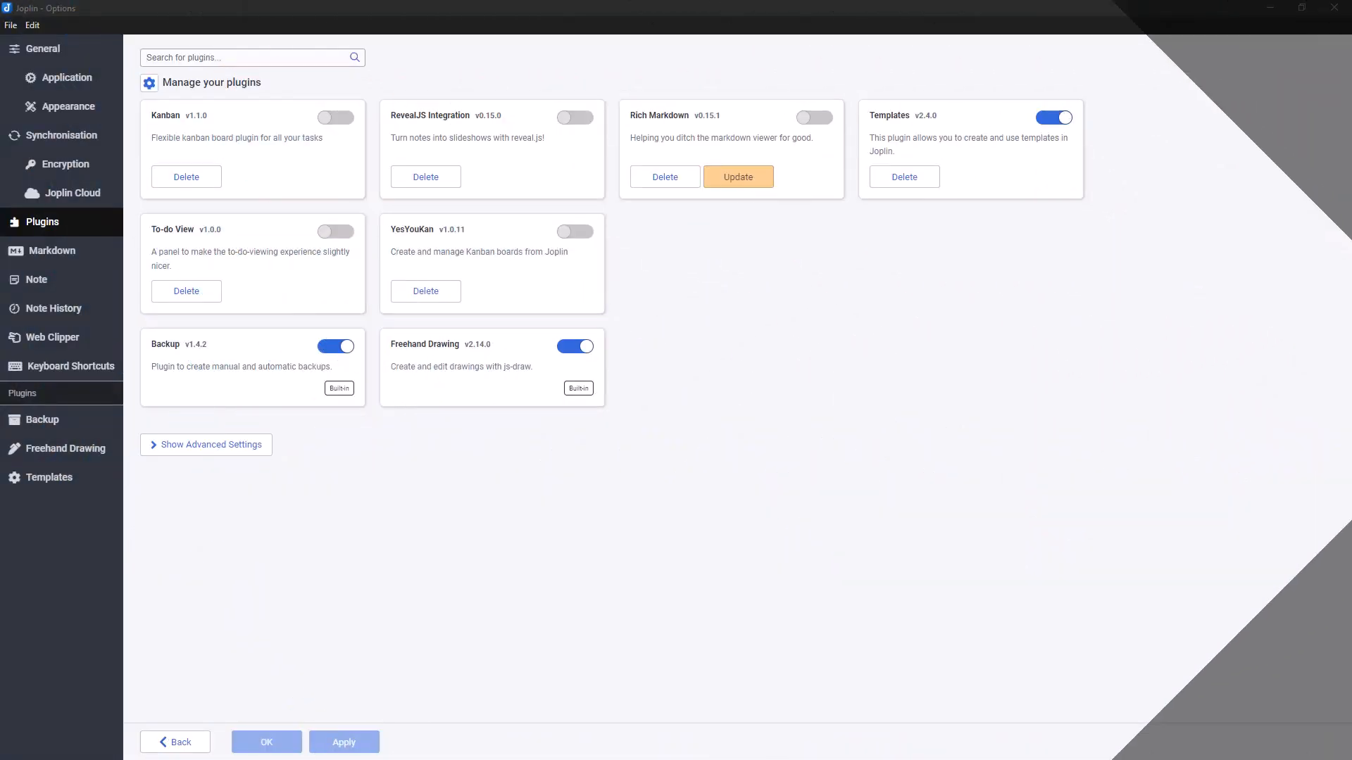
mouse_move(828, 518)
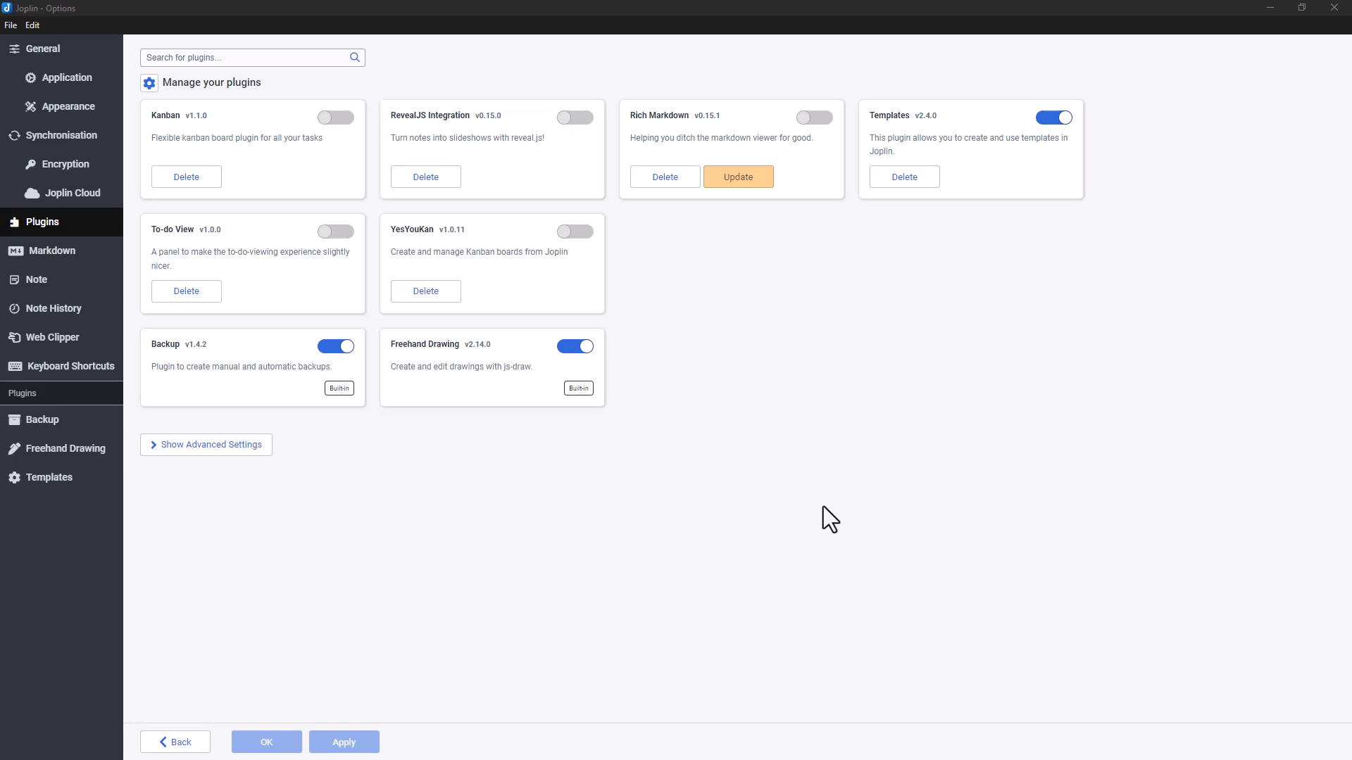
mouse_move(897, 364)
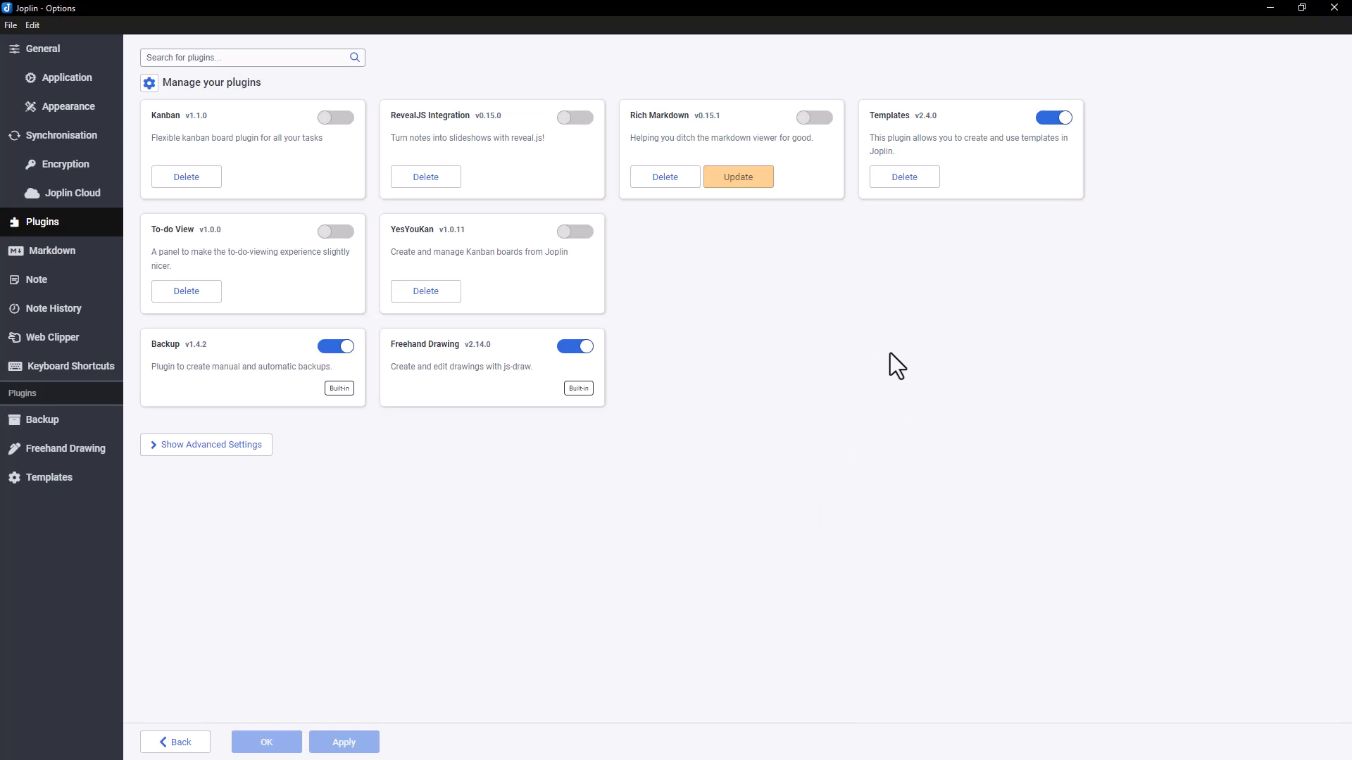
mouse_move(906, 117)
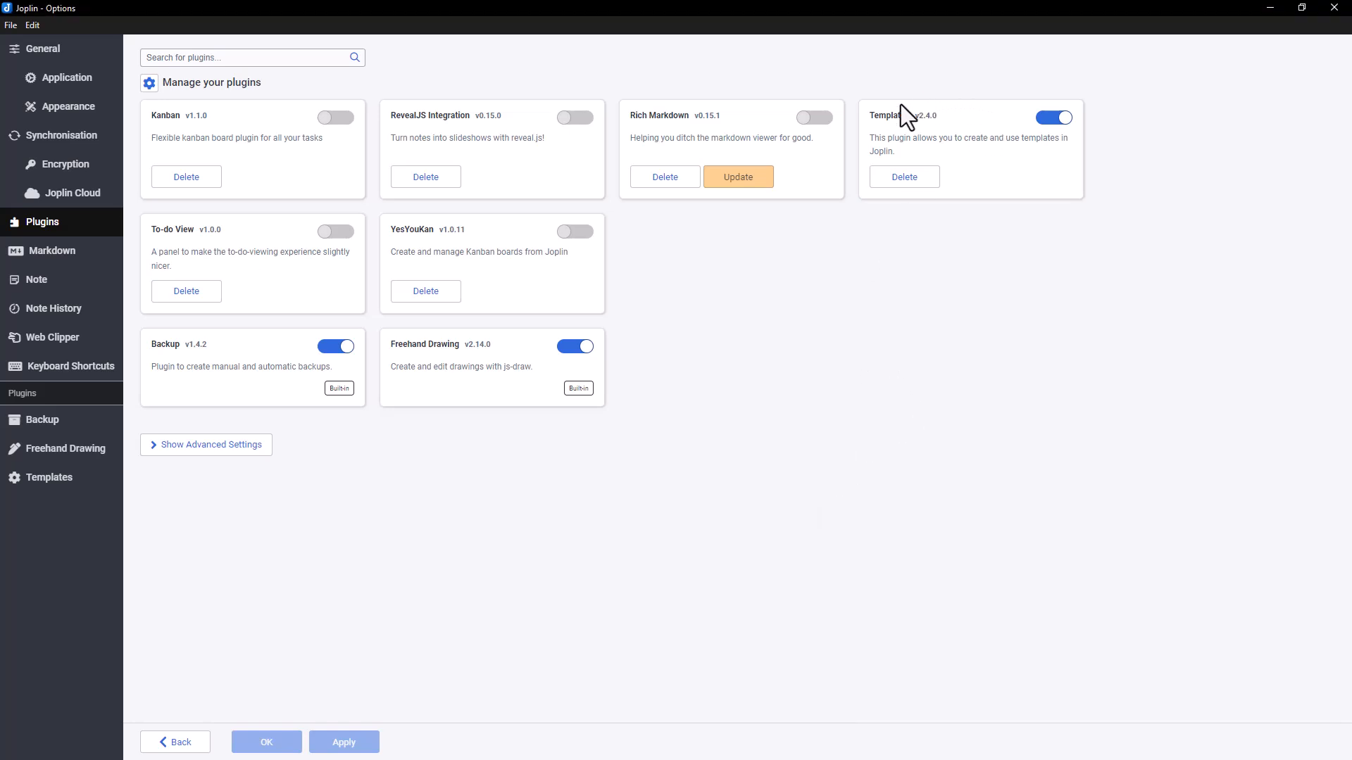
mouse_move(890, 115)
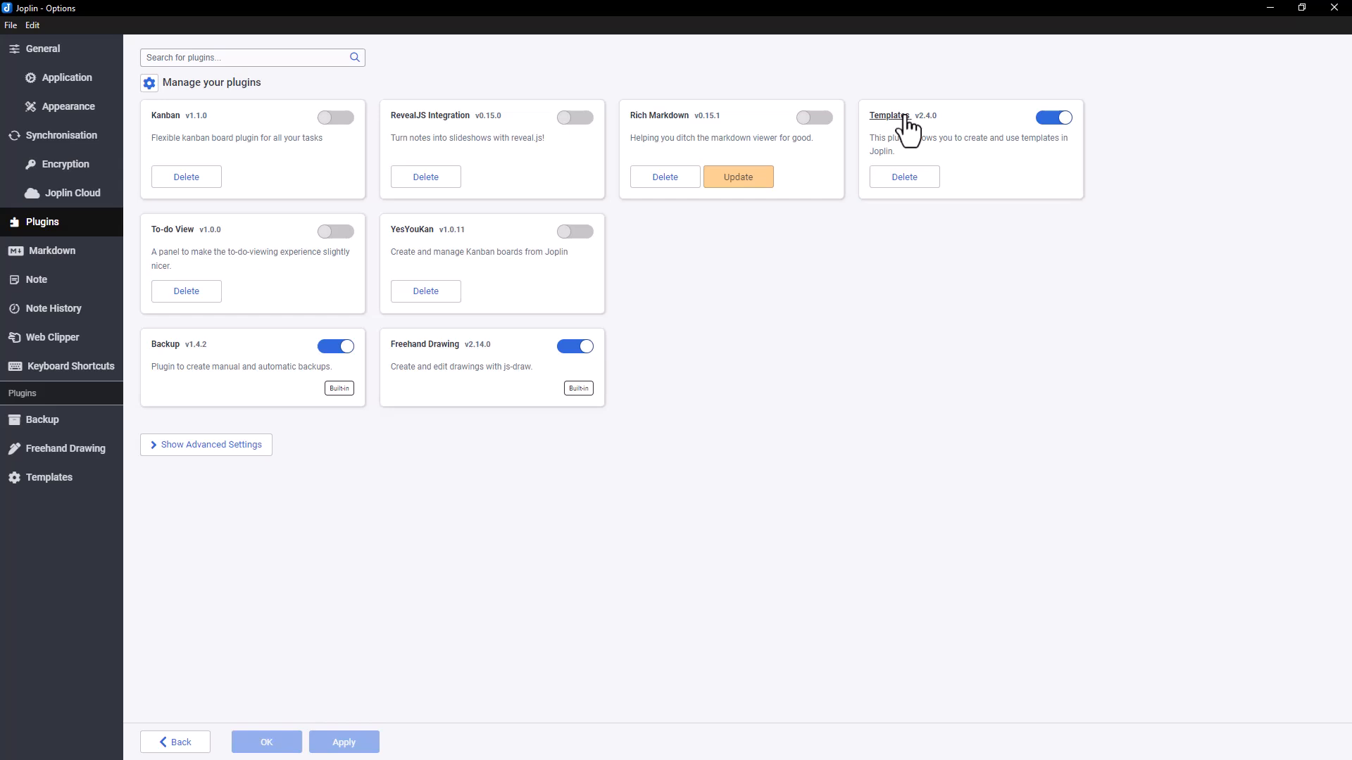
mouse_move(911, 130)
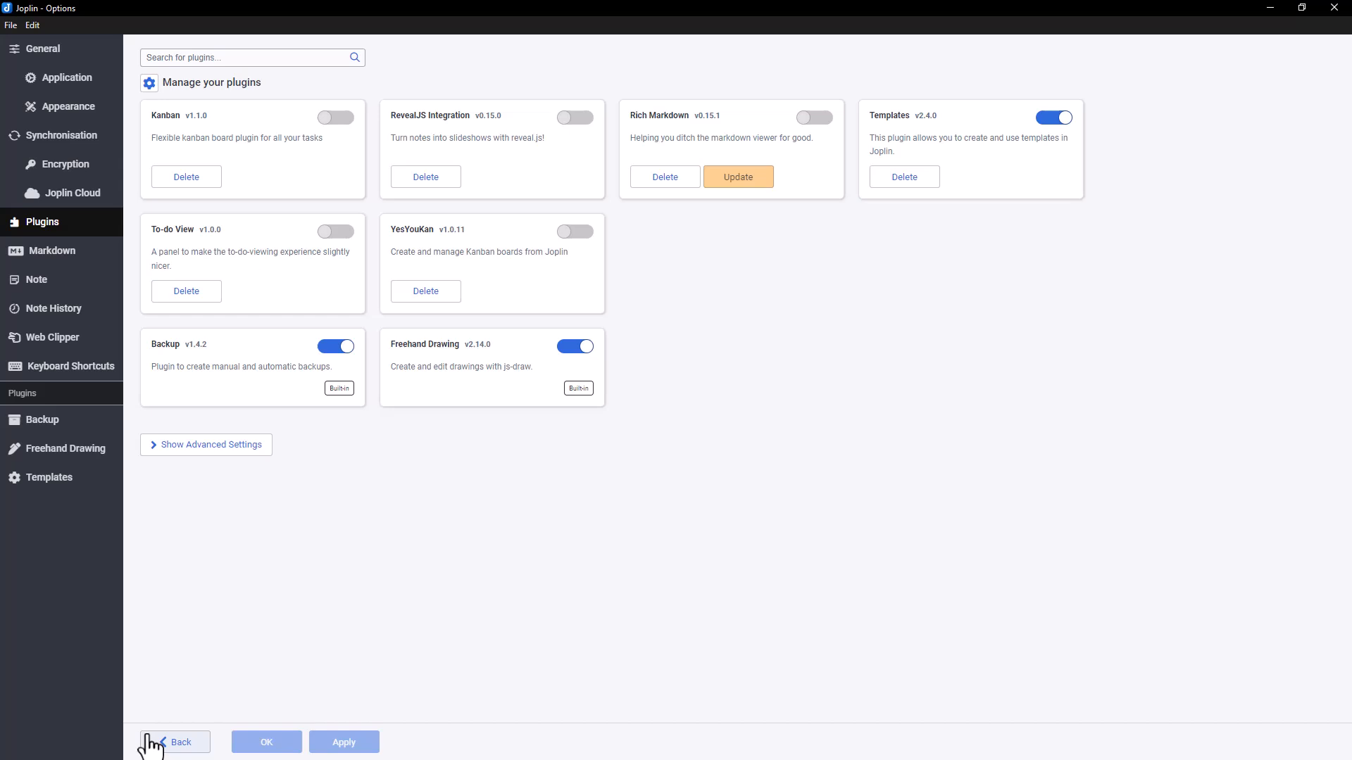
Step: Leave the Plugins settings, Templates enabled, and return to the Note templates note
click(179, 742)
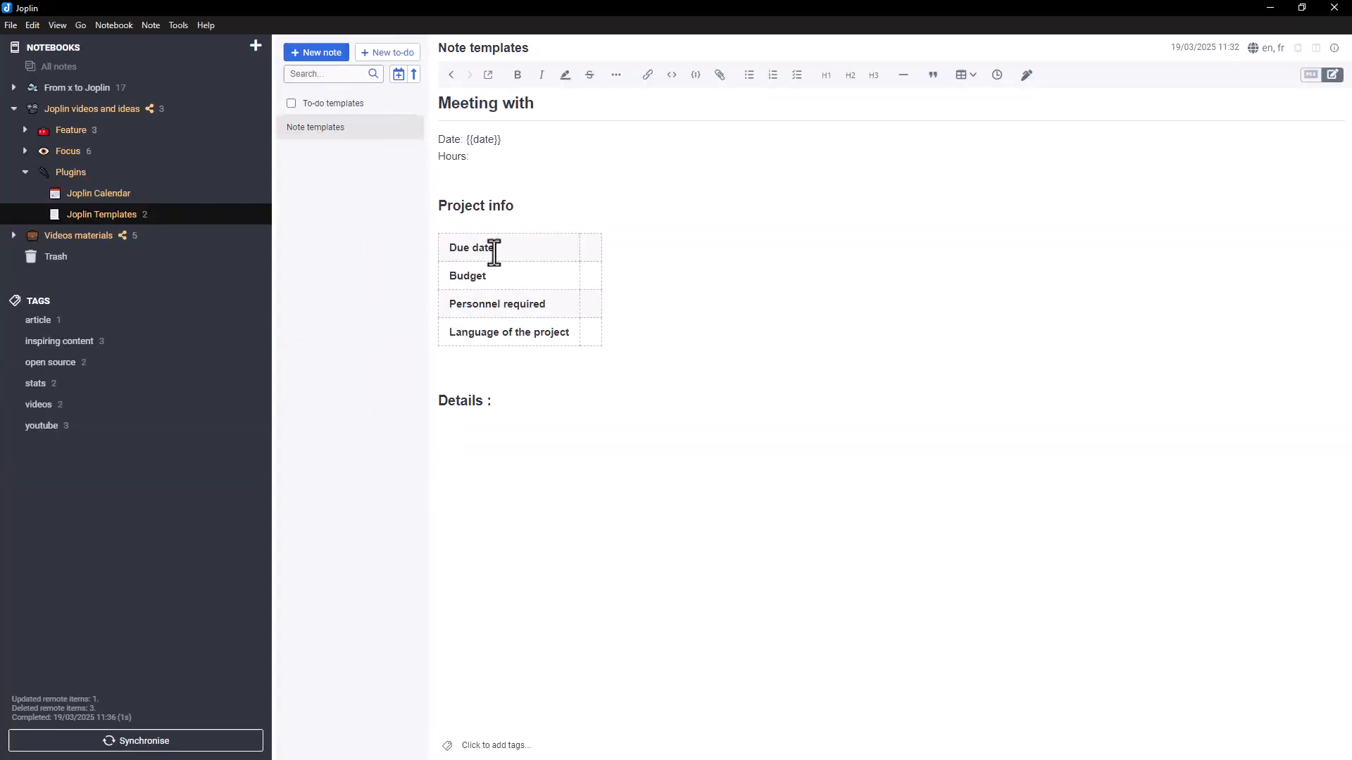
mouse_move(612, 458)
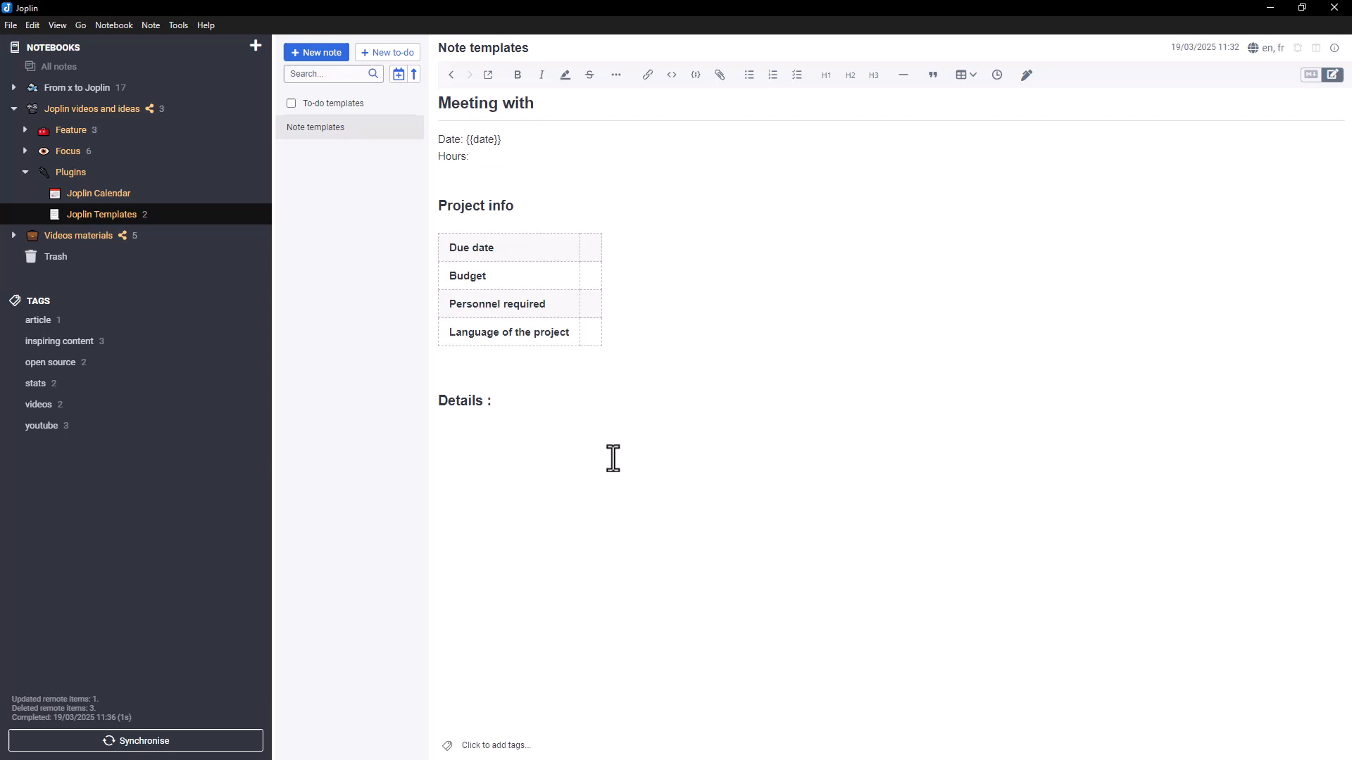
Step: Review the To-do templates and Note templates notes, then bring up the tags prompt for Note templates
click(334, 103)
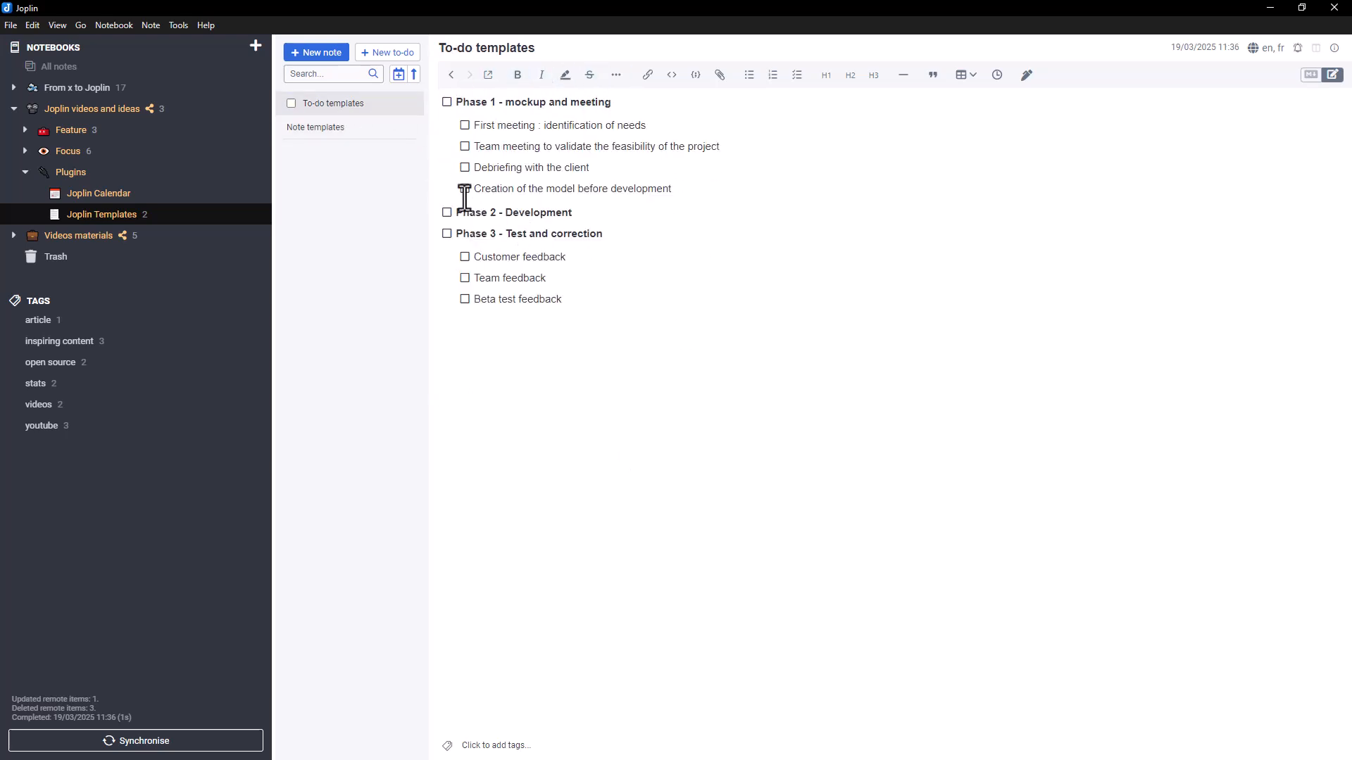
click(316, 126)
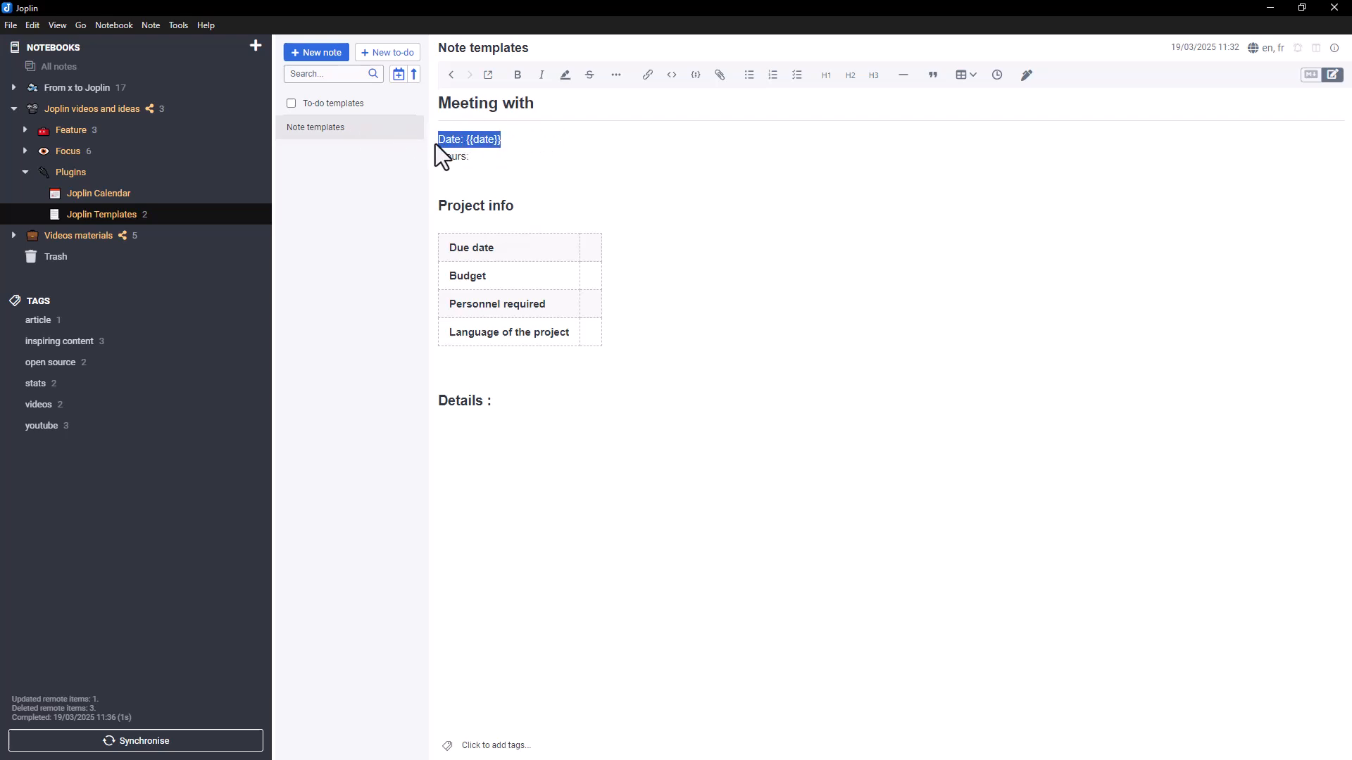
click(508, 147)
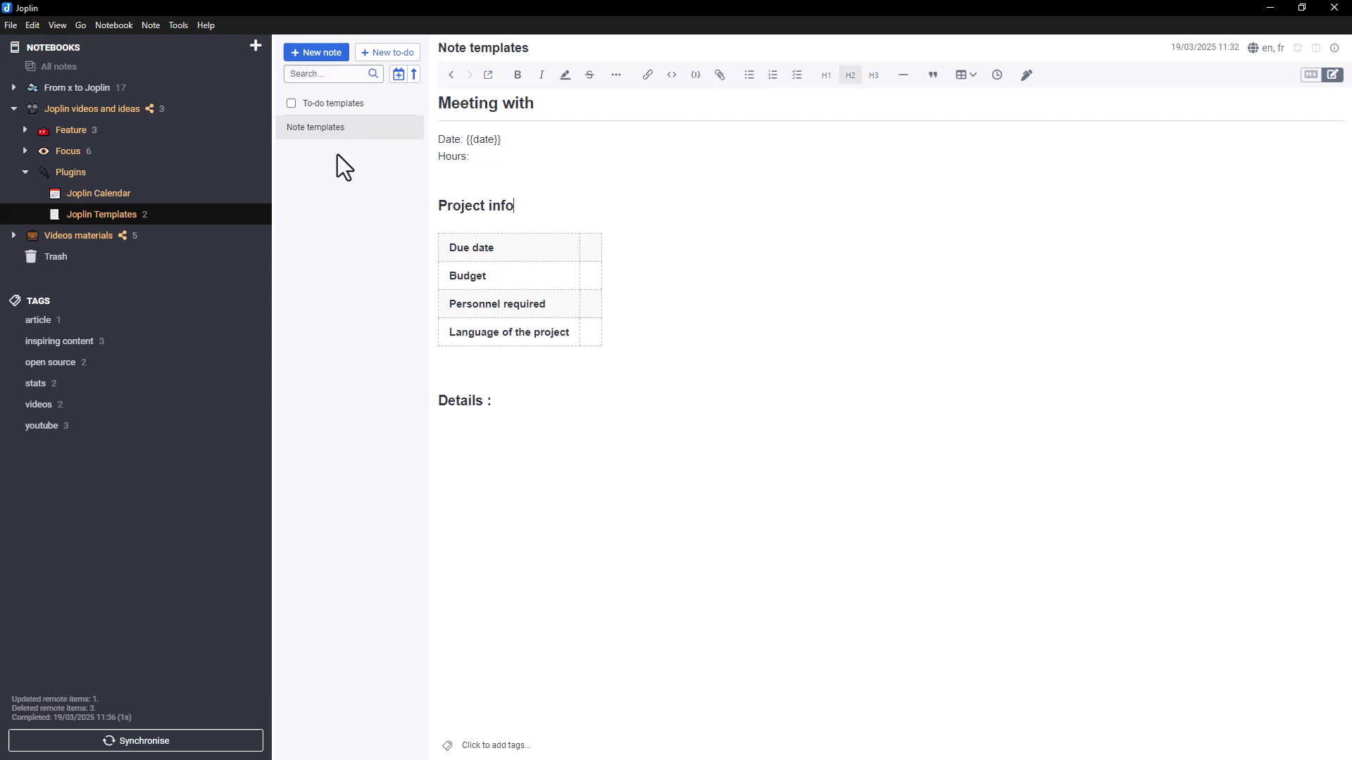
click(496, 745)
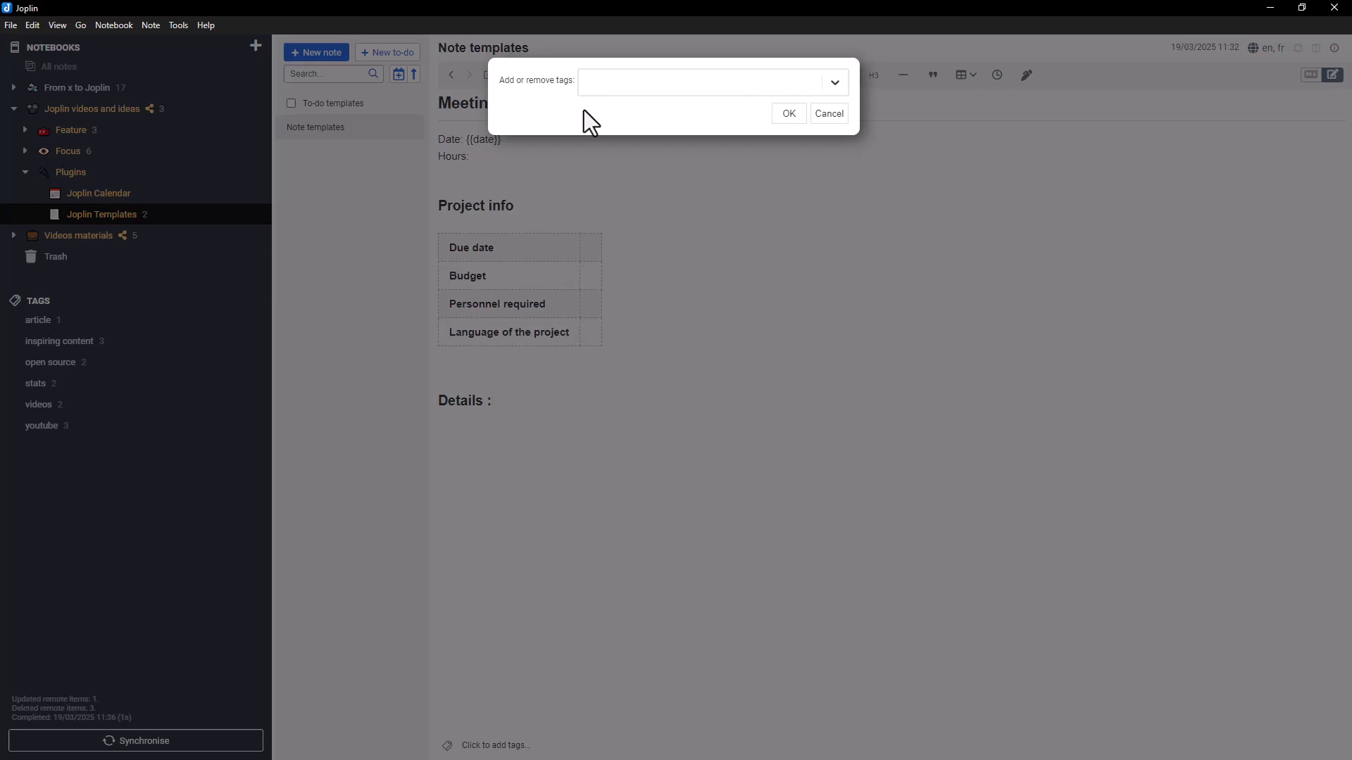
Step: Create a new 'template' tag on Note templates and apply it to To-do templates as well
text(template)
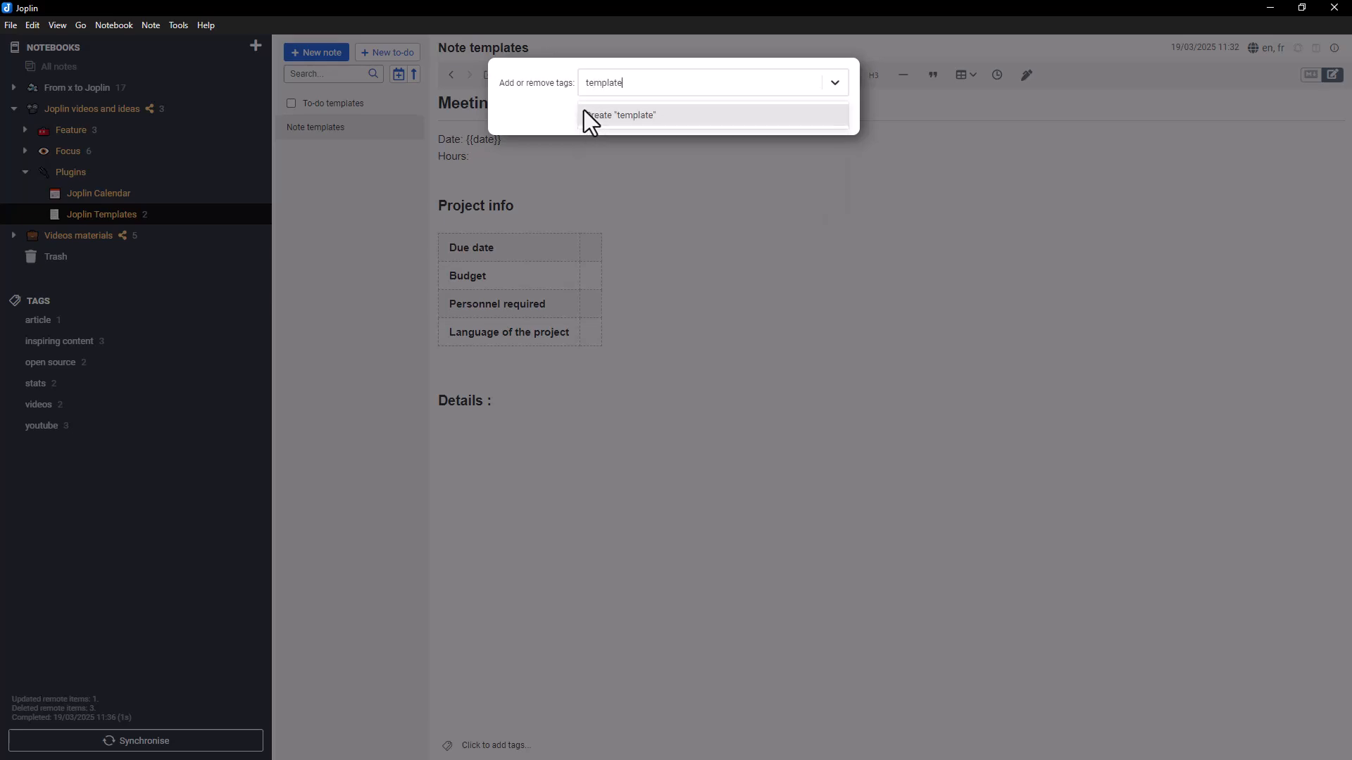
click(620, 114)
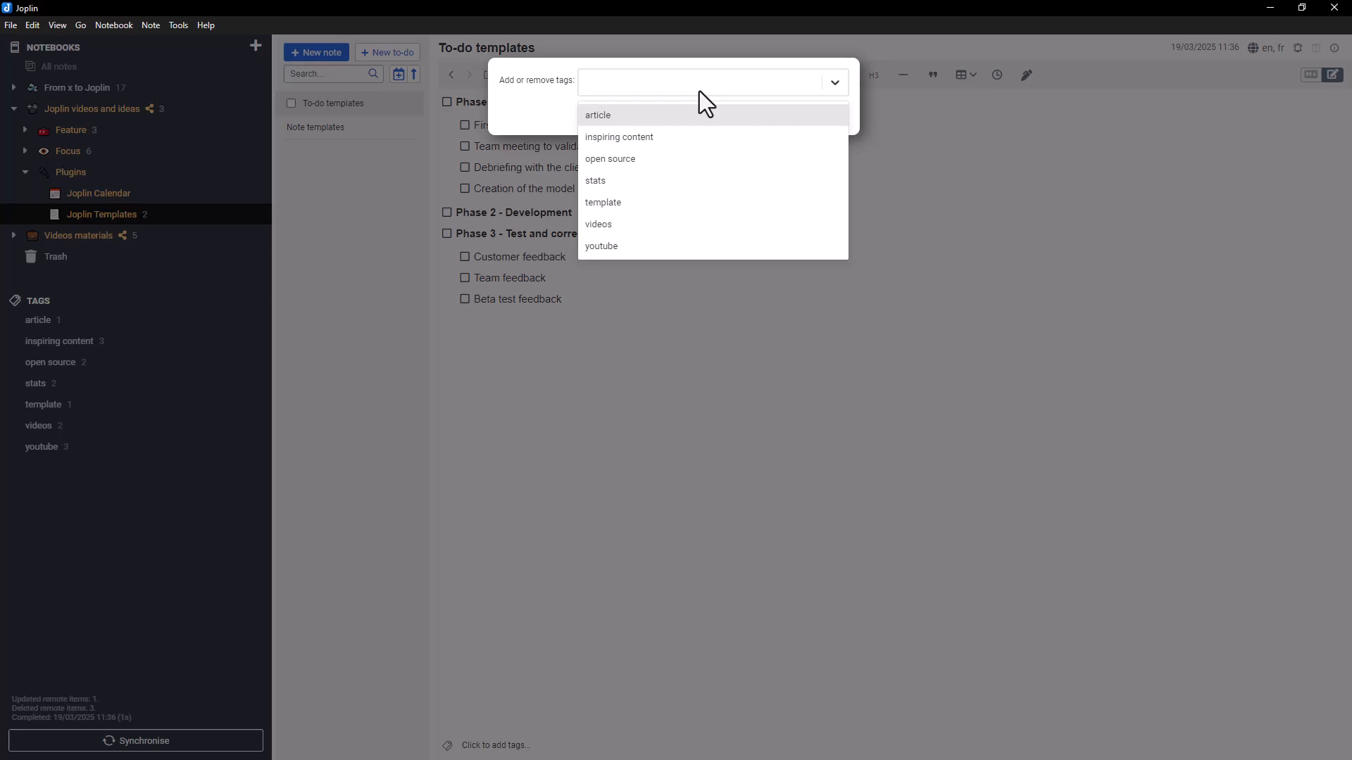
click(603, 201)
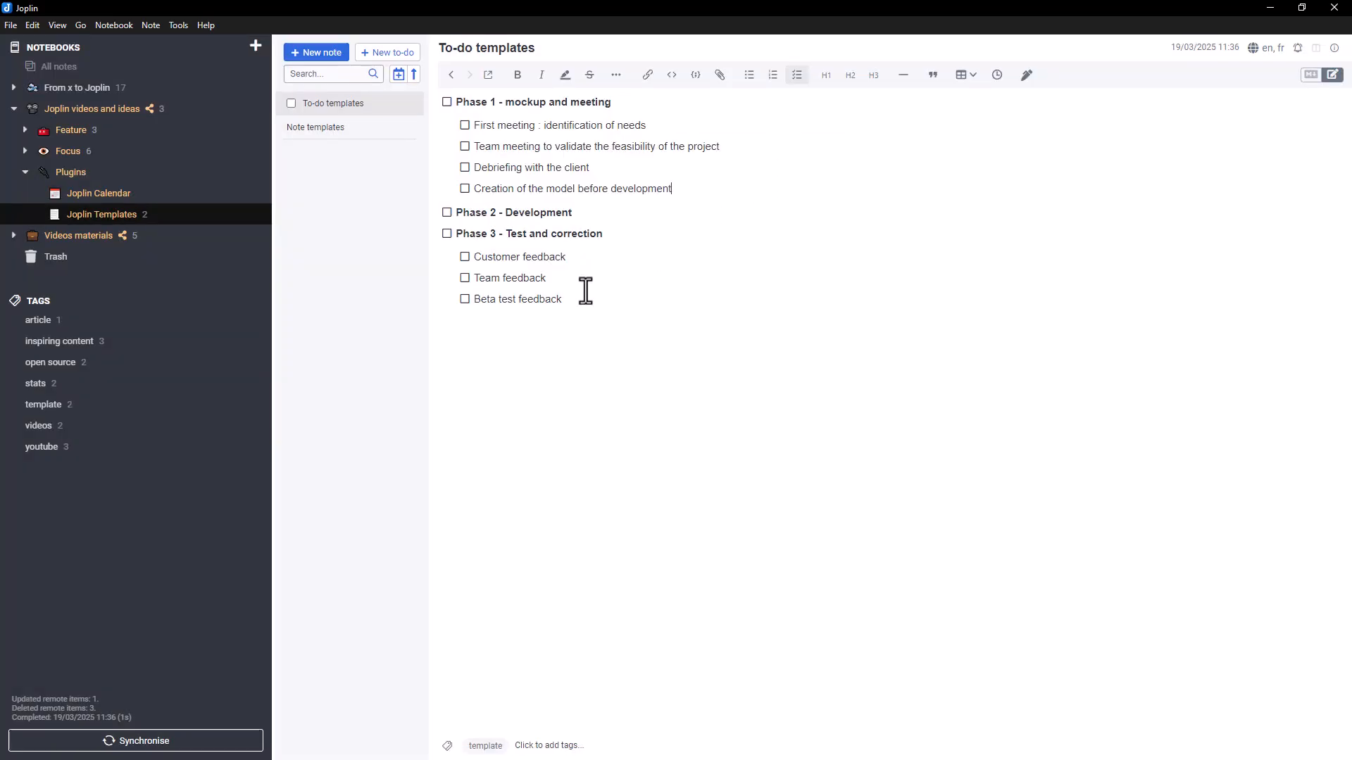
click(177, 24)
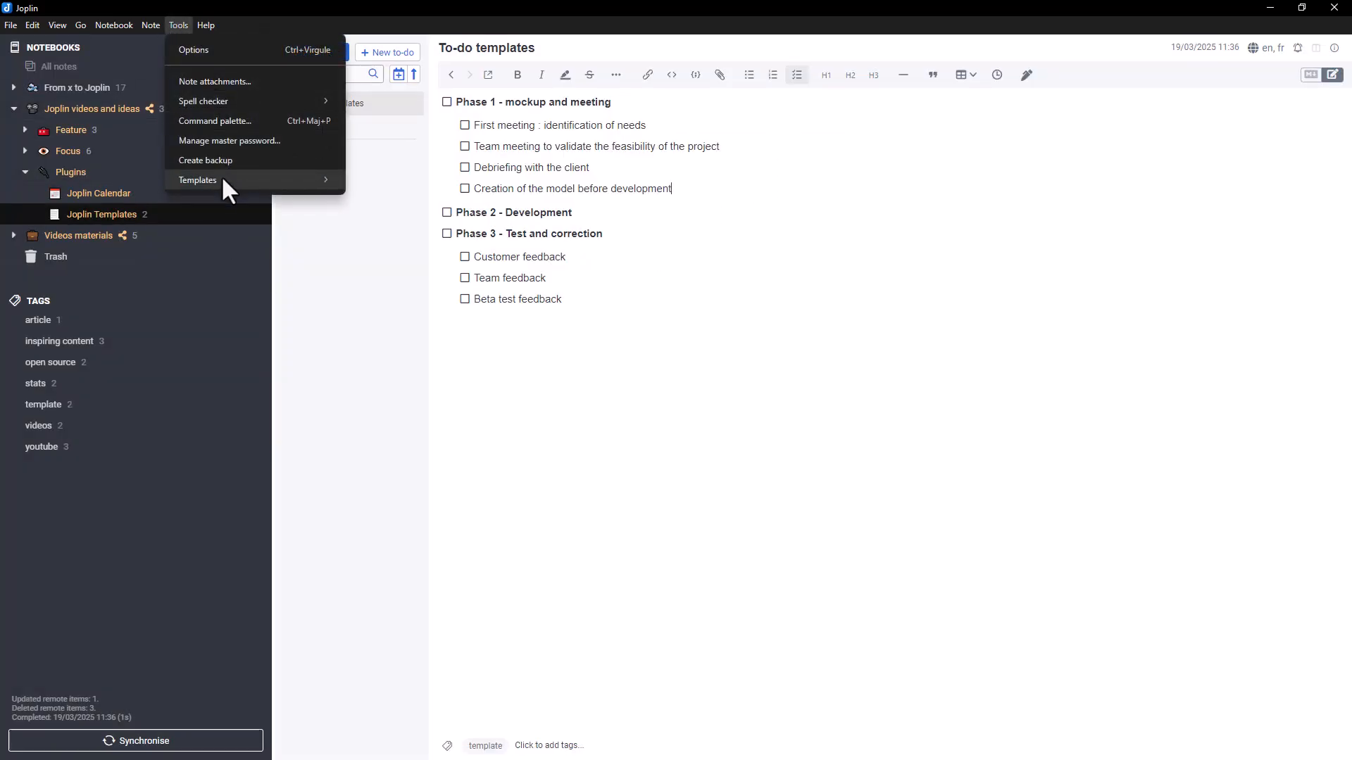
Step: Generate a note from the Note templates template and title it 'Meeting of 18 march'
click(197, 179)
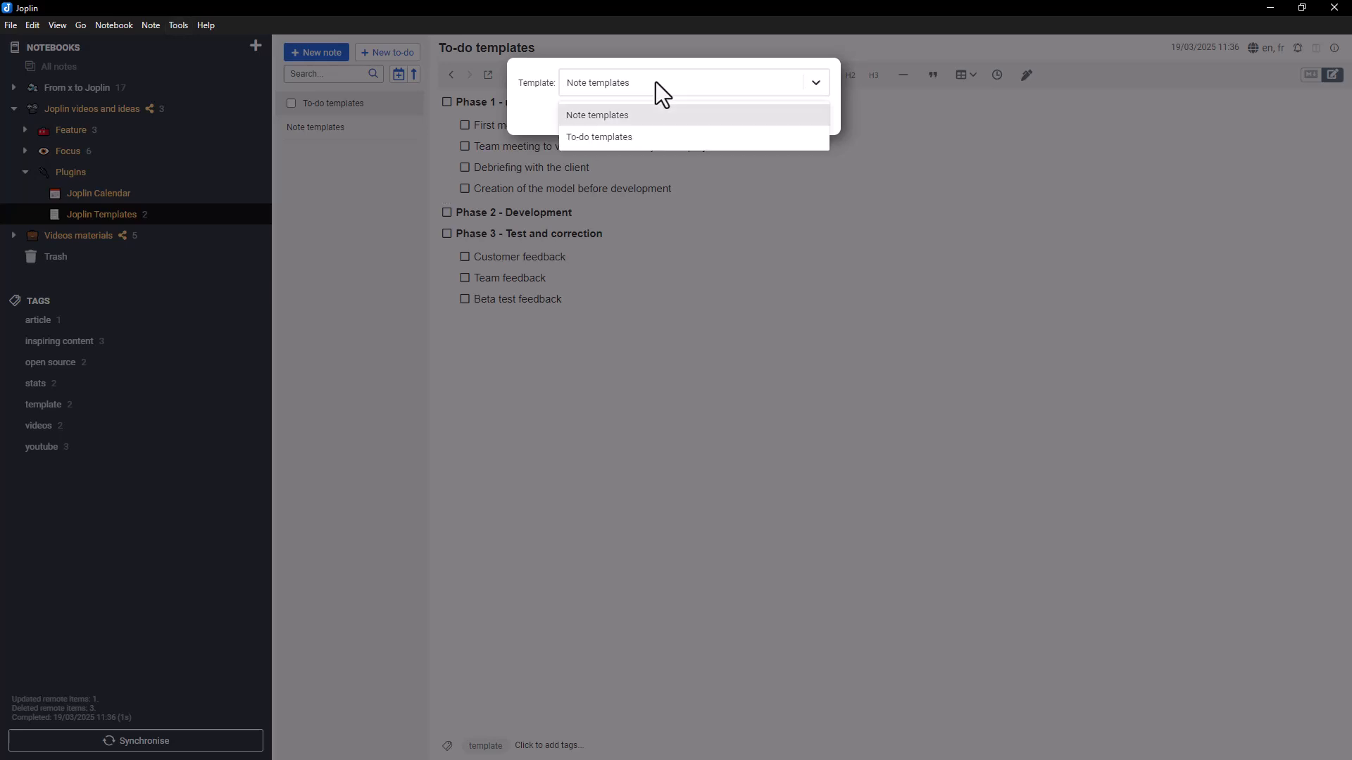
click(596, 114)
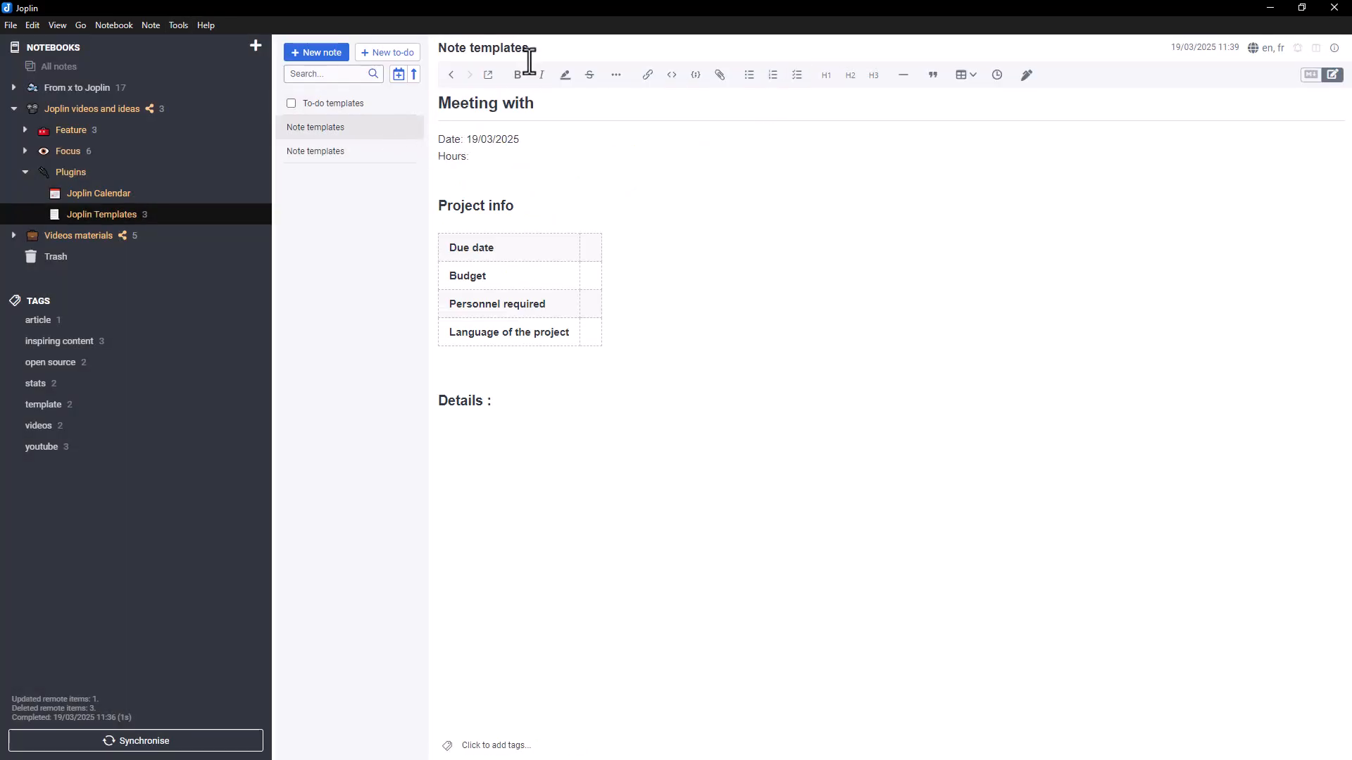
text(Meeti)
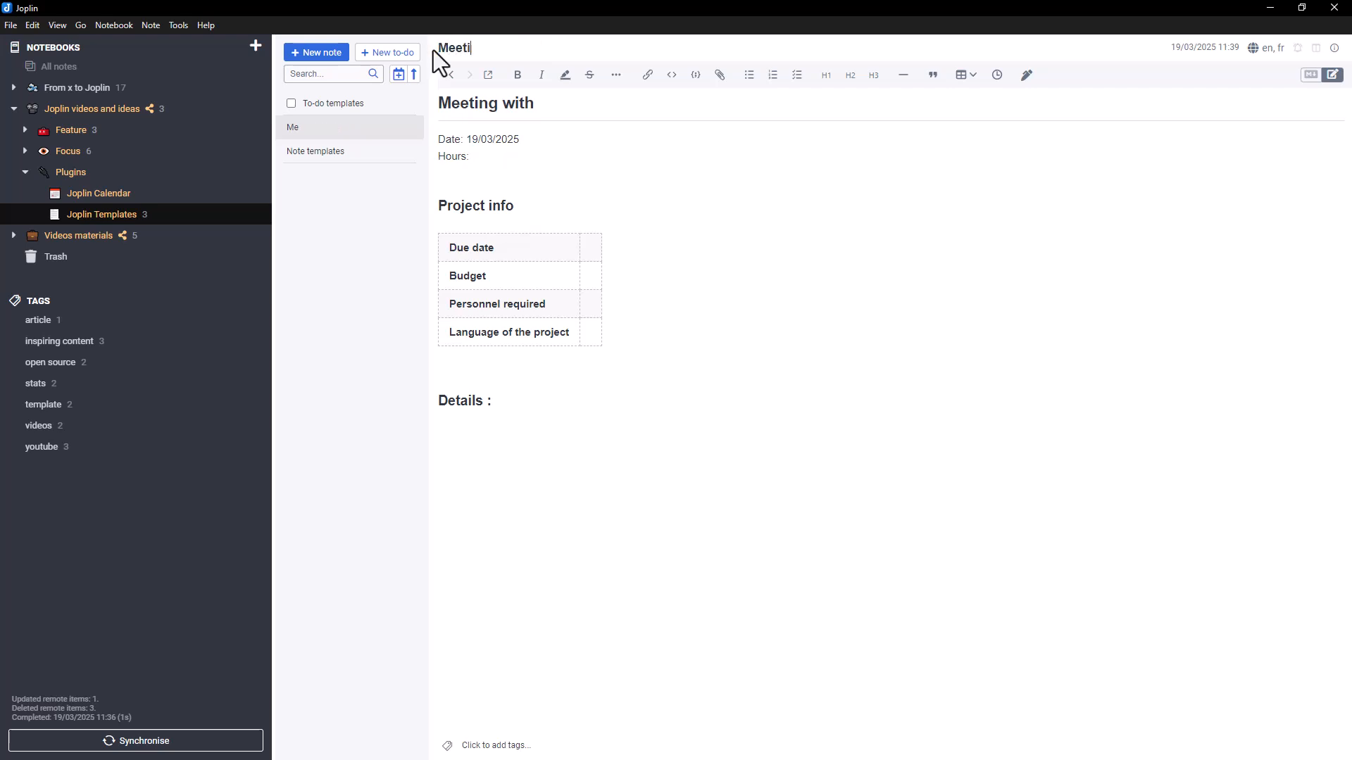
click(333, 103)
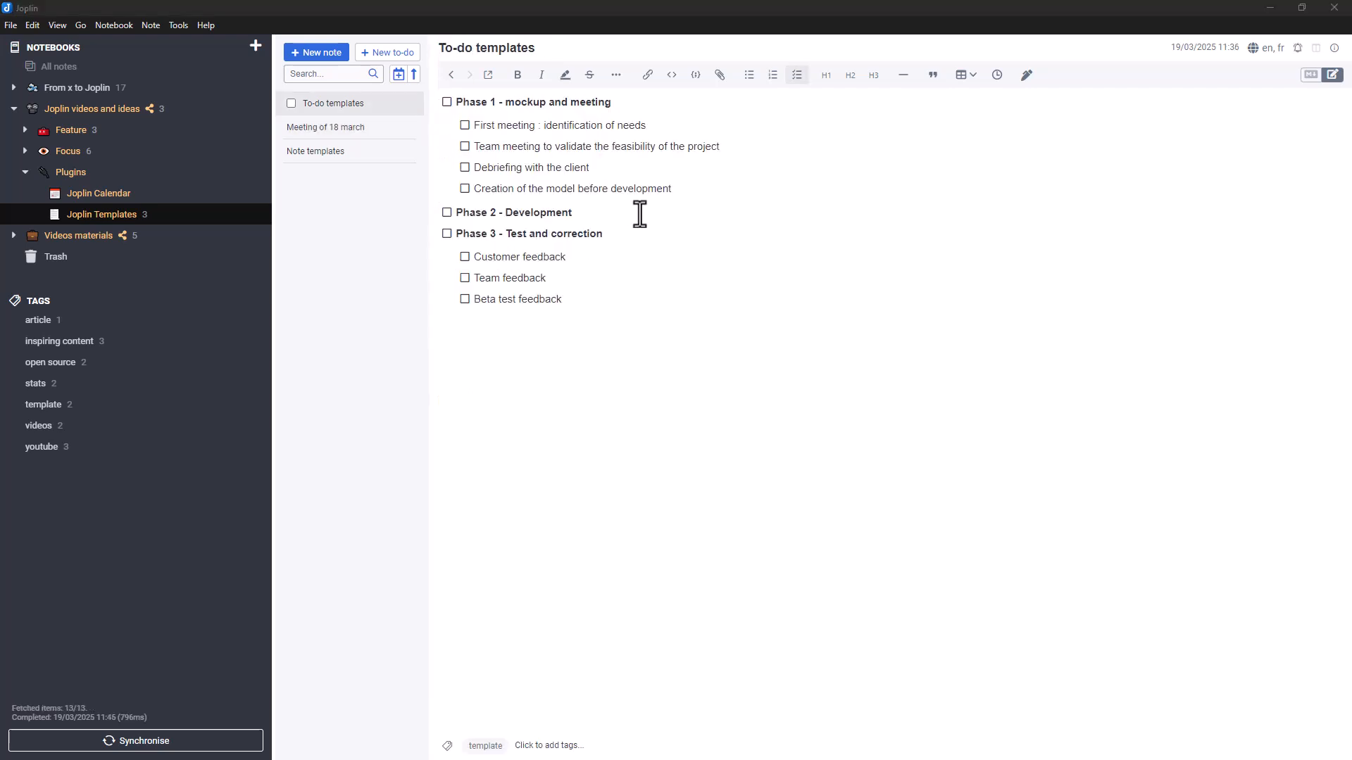
Step: Generate an Untitled to-do filled with the phased checklist from the To-do templates template
click(388, 52)
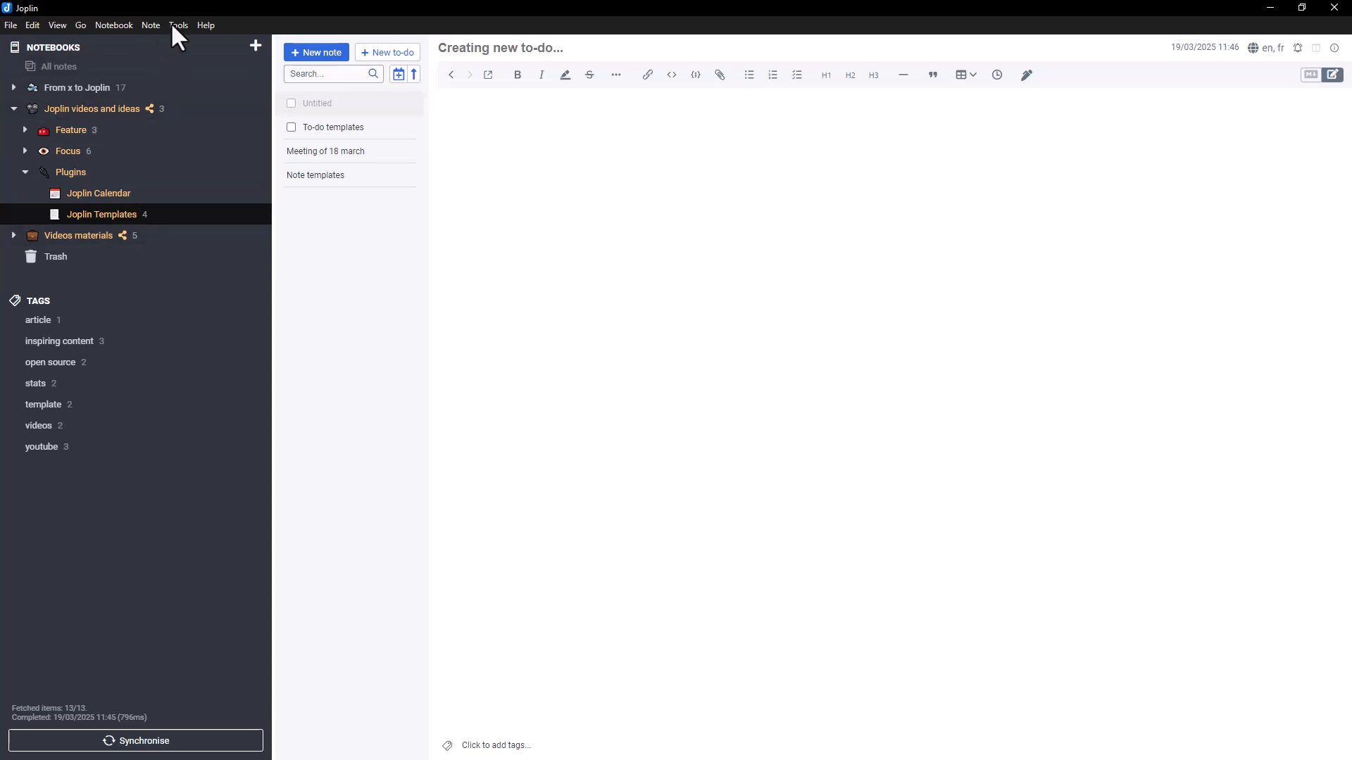
click(178, 25)
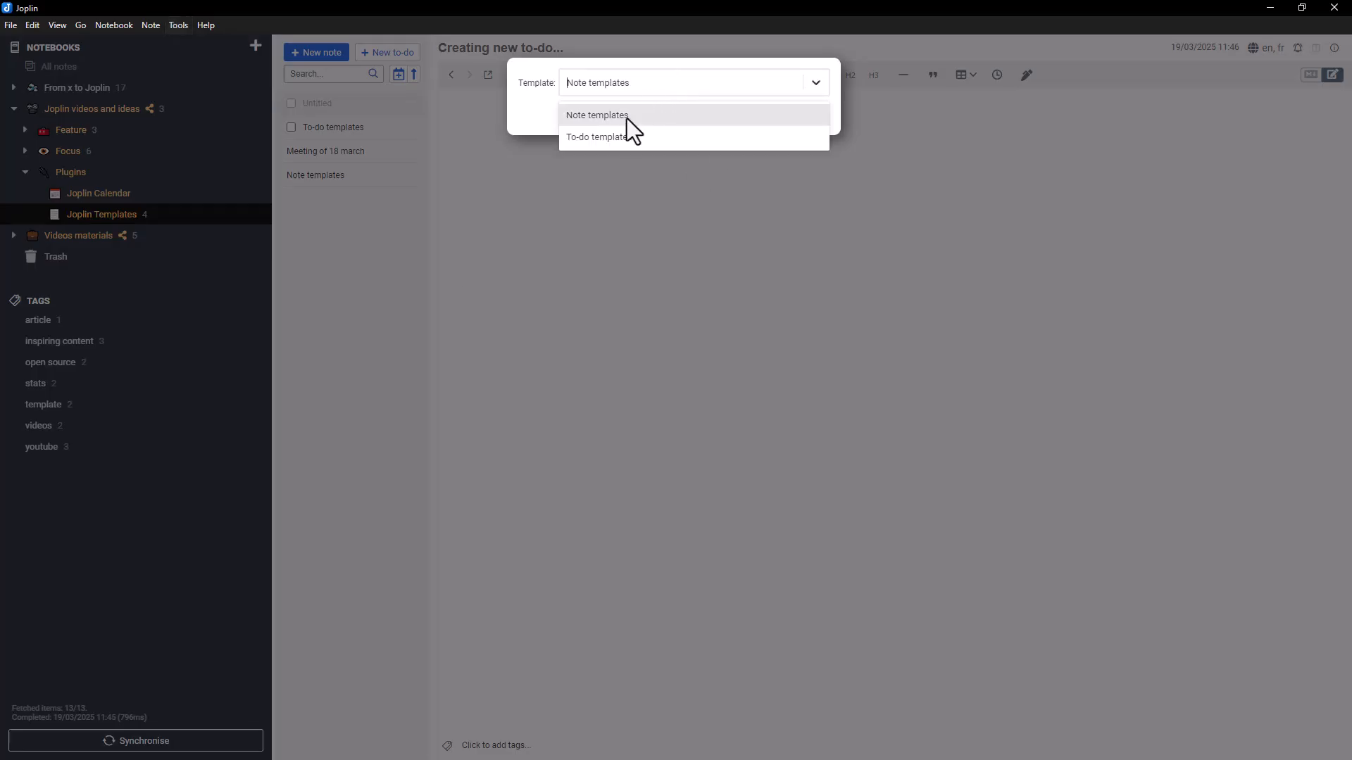
click(596, 115)
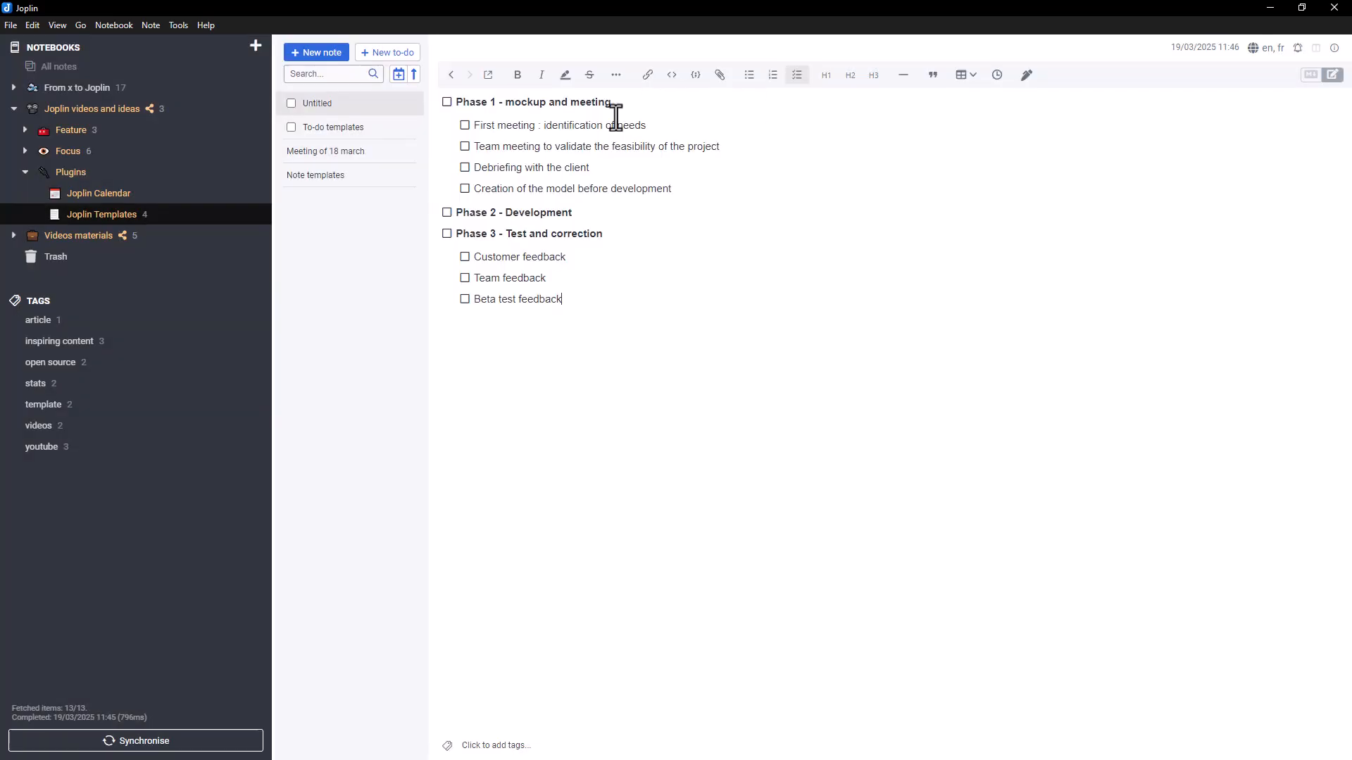